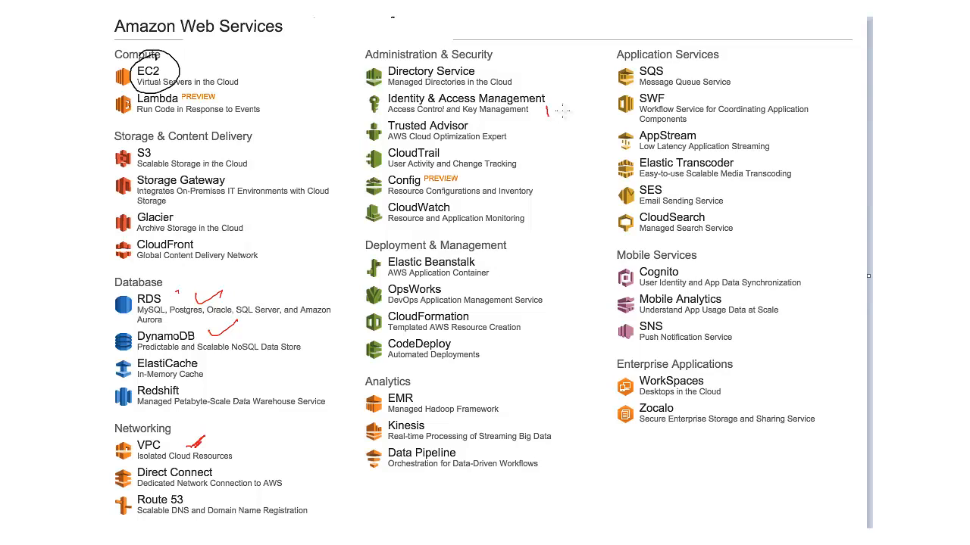
Circle the EC2 entry on the AWS services overview page with the pen.
left_click_drag(548, 124, 584, 99)
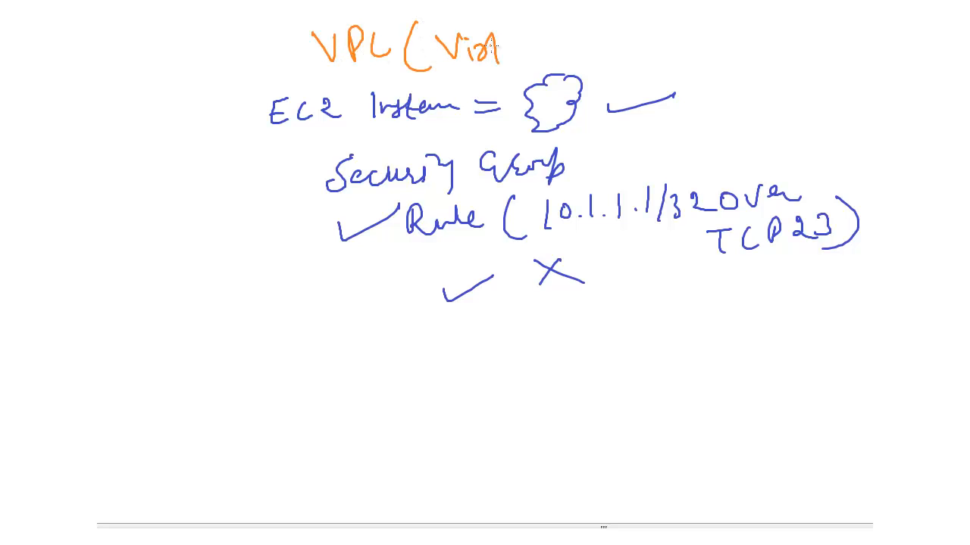
Handwrite the orange heading 'VPC (Virtual Pvt Cloud)' above the EC2 notes.
type("Virtual Pvt")
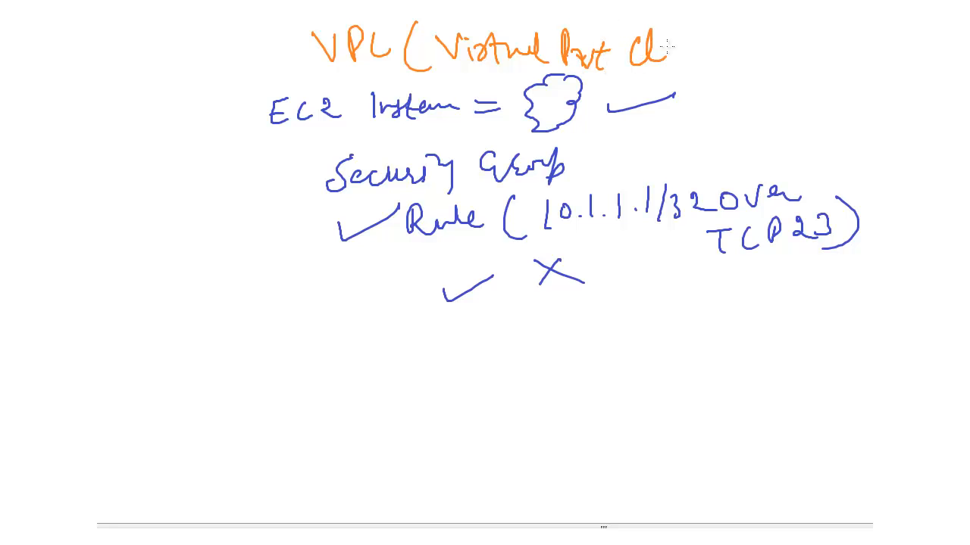
type("Cloud)")
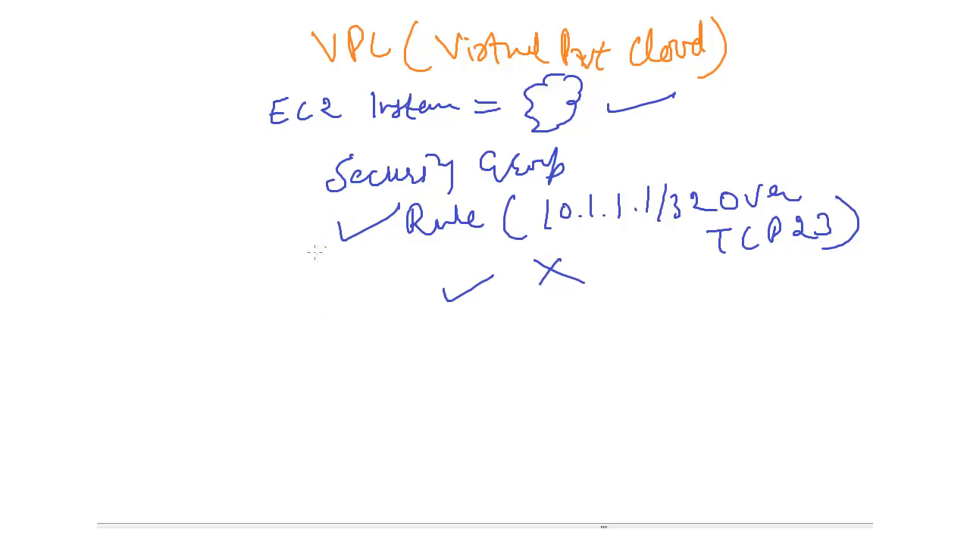
Handwrite 'EC2 = Subnet = 10.1.1.1 – 10.1.1.255 = Tokyo' in orange below the rule notes.
type("EC2=Subnt= 10.1.1.1 -")
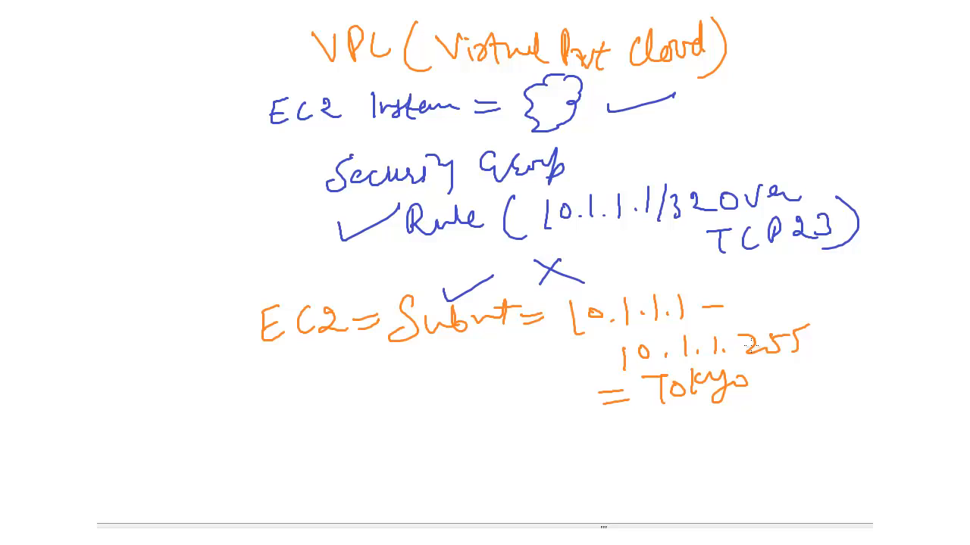
mouse_move(361, 458)
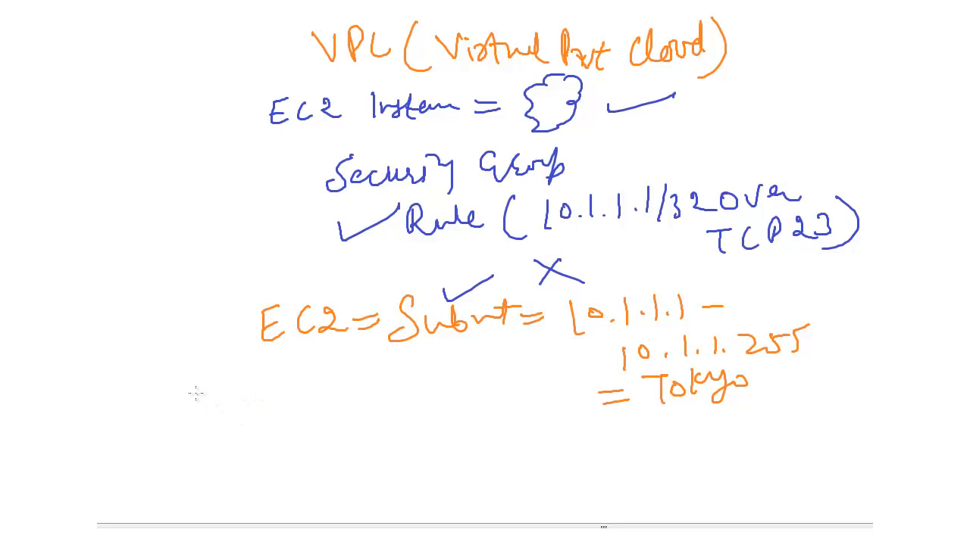
mouse_move(194, 397)
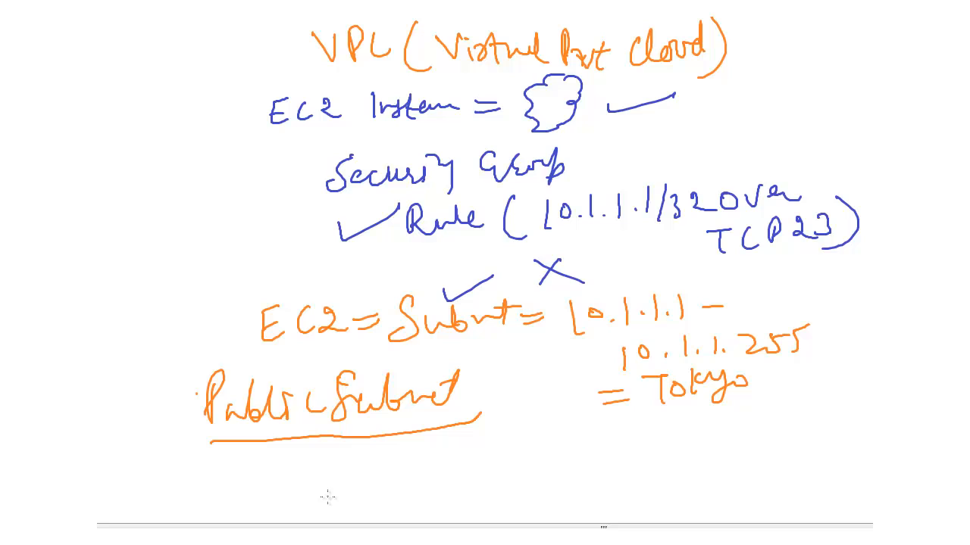
mouse_move(346, 469)
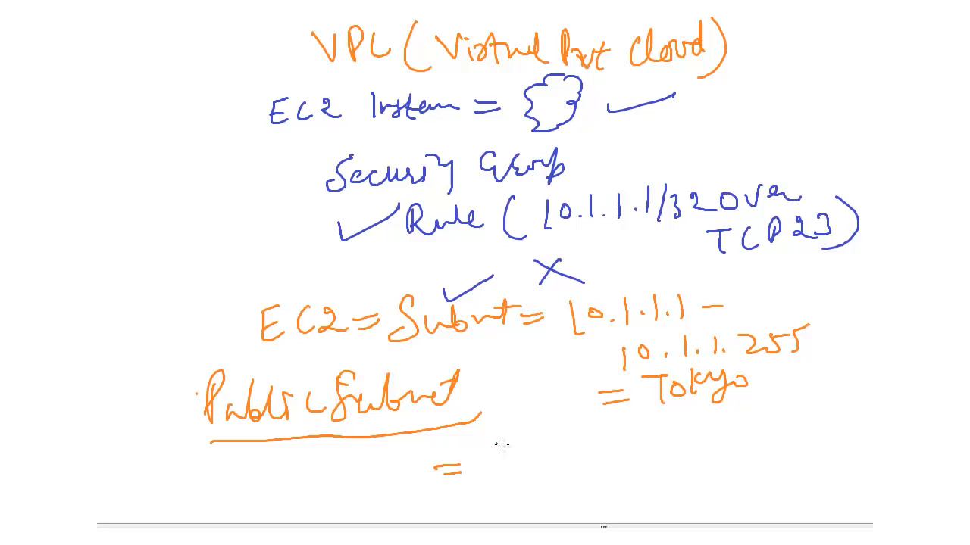
Handwrite 'Private Subnet' in green after the equals sign and underline it.
type("Pr")
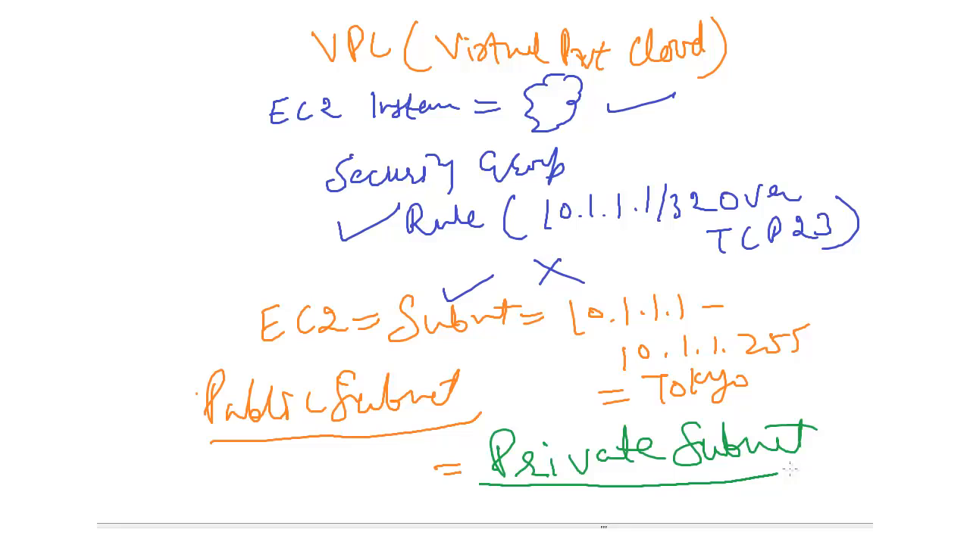
left_click_drag(473, 437, 803, 470)
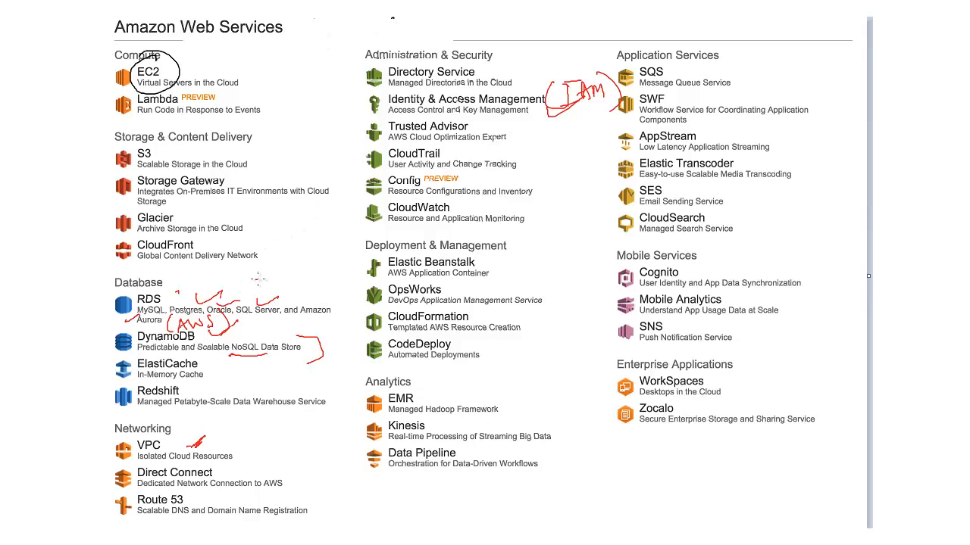
Draw a red tick beside the RDS entry on the AWS services overview.
left_click_drag(250, 291, 288, 265)
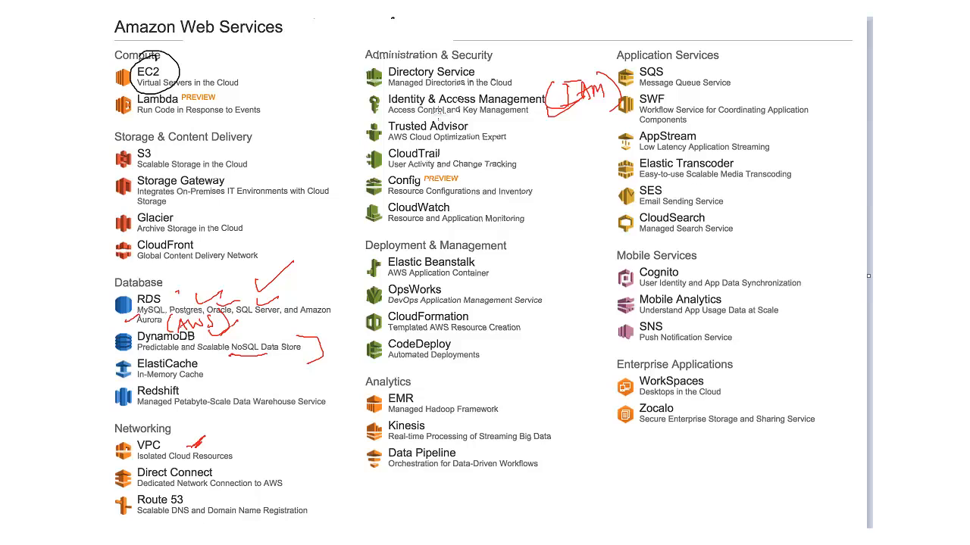